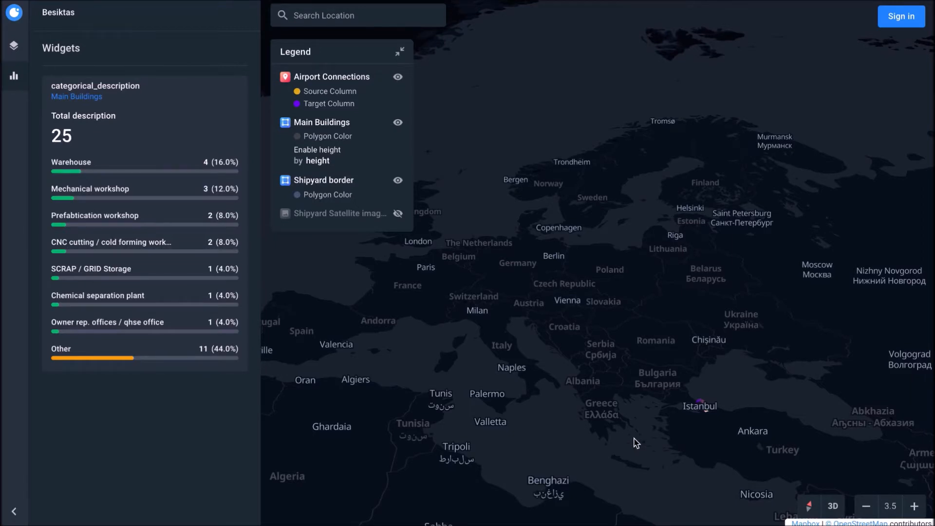
{"action": "mouse_move", "coordinate": [651, 446]}
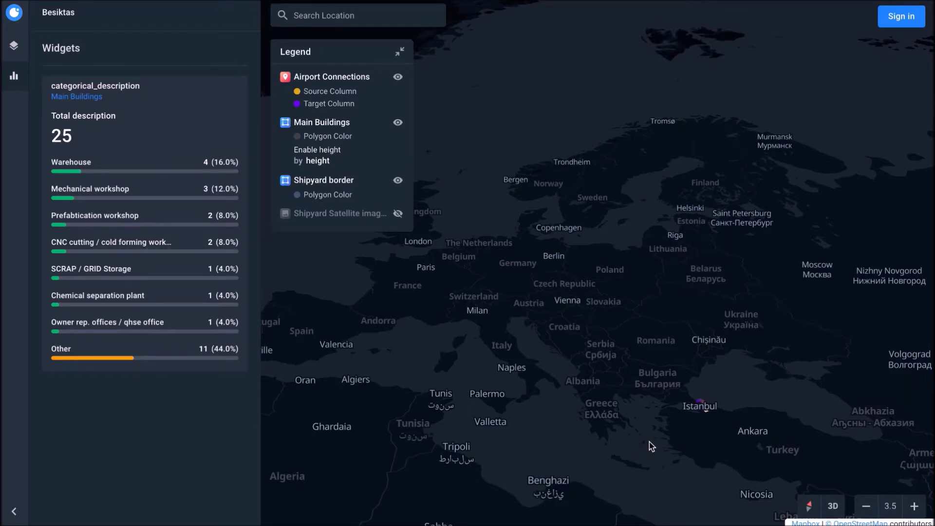
{"action": "mouse_move", "coordinate": [667, 433]}
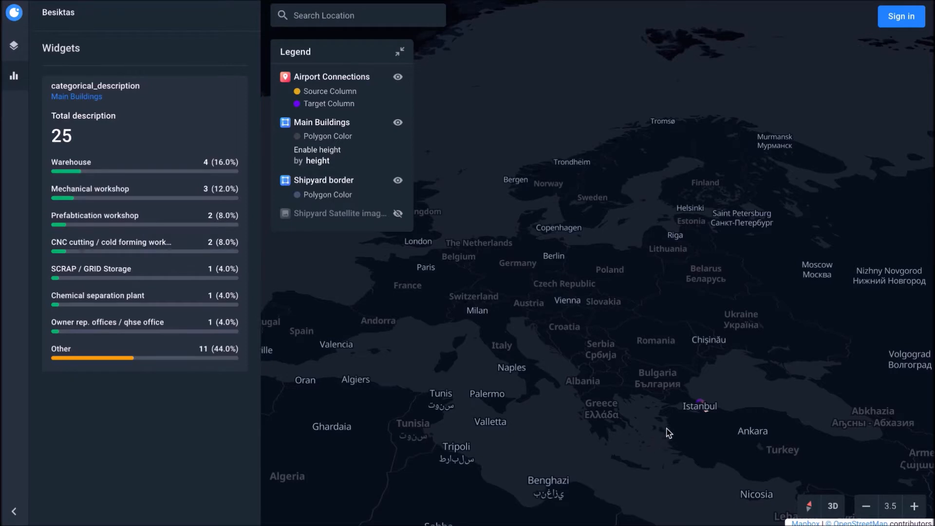
{"action": "mouse_move", "coordinate": [670, 388]}
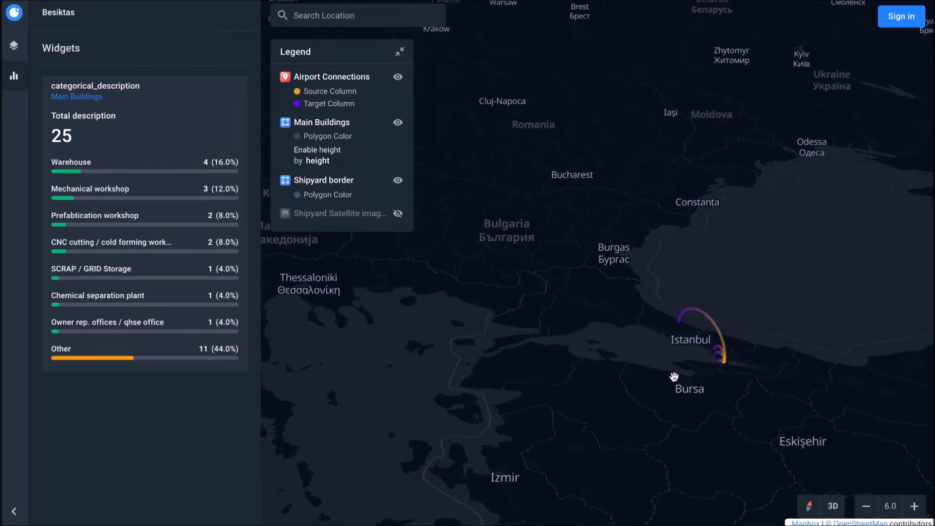
Zoom in over Istanbul toward the Gulf of Izmit shipyard where the airport arcs converge.
{"action": "scroll", "scroll_direction": "up", "scroll_amount": 3}
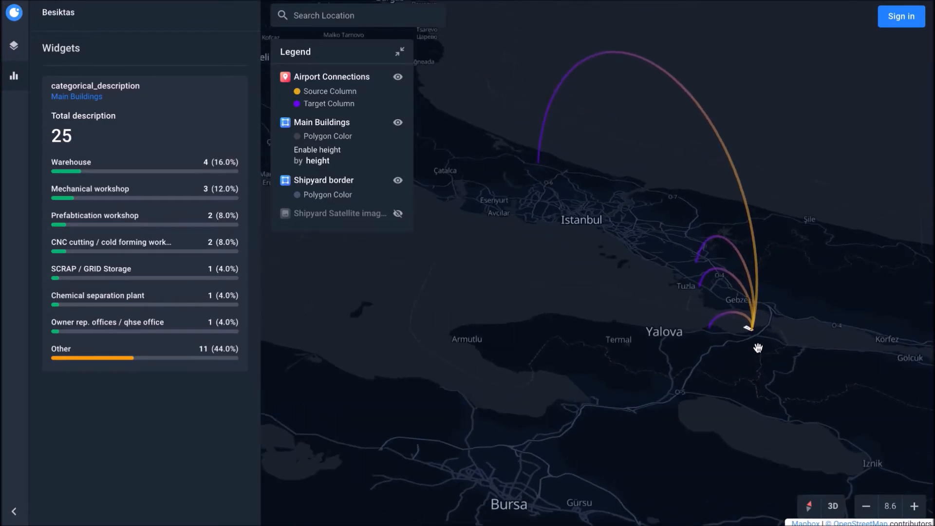
{"action": "mouse_move", "coordinate": [751, 332]}
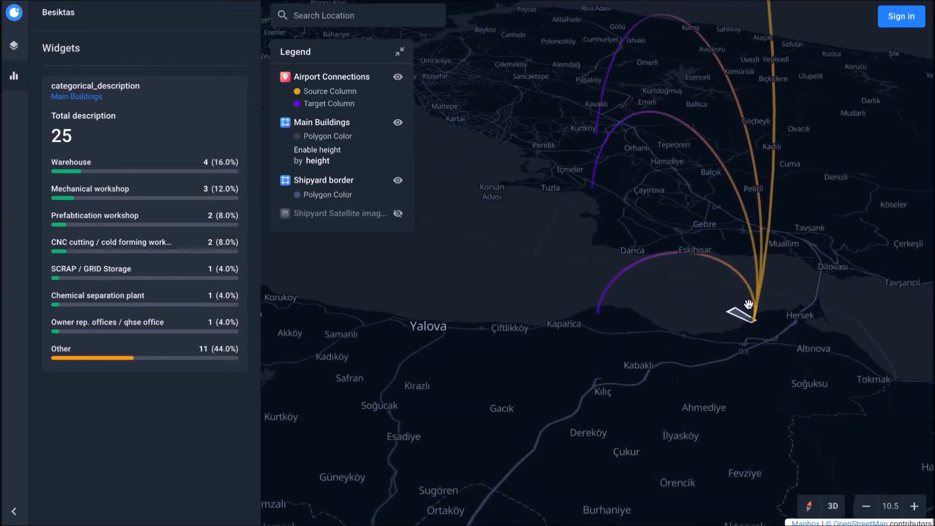
{"action": "left_click", "coordinate": [745, 307]}
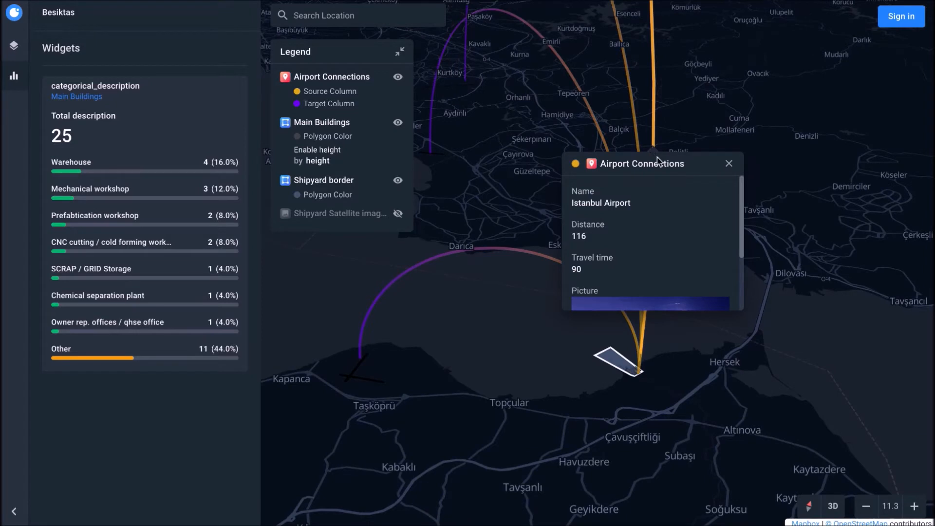
{"action": "mouse_move", "coordinate": [660, 235]}
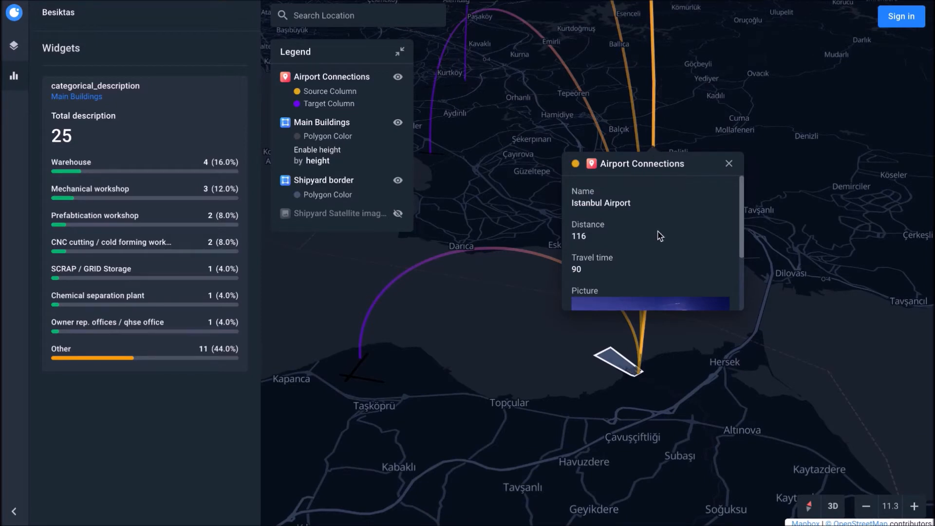
{"action": "scroll", "scroll_direction": "down", "scroll_amount": 3}
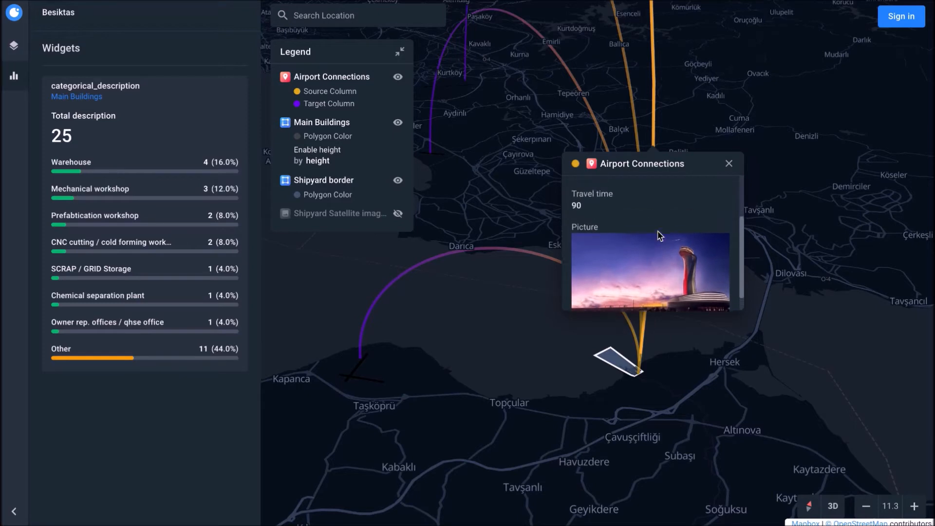
{"action": "scroll", "scroll_direction": "up", "scroll_amount": 3}
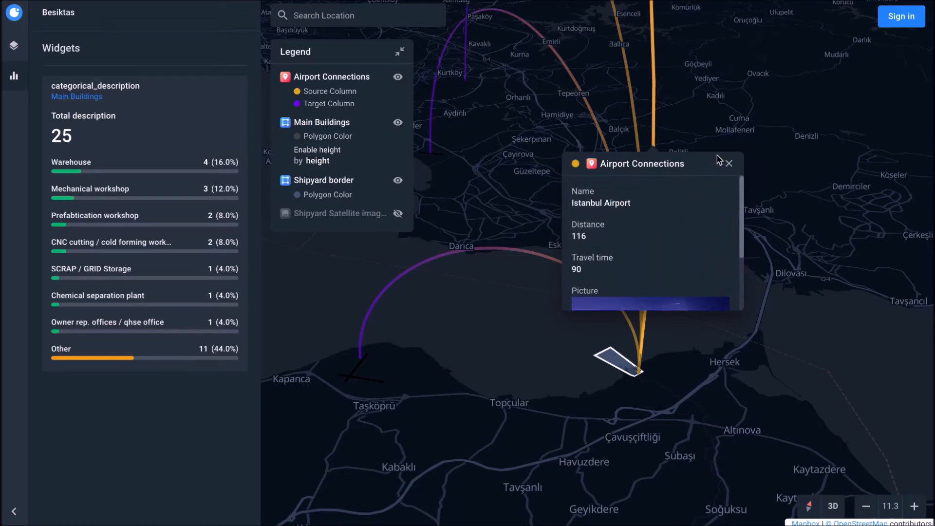
{"action": "left_click", "coordinate": [728, 163]}
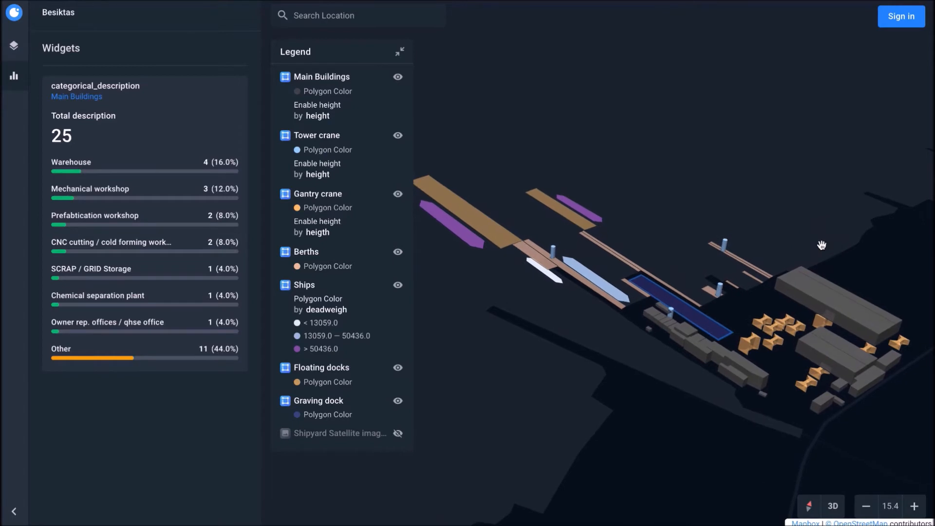
Enable the 3D view of the shipyard, revealing extruded buildings and the Gantry Crane (area) layer.
{"action": "left_click", "coordinate": [914, 506]}
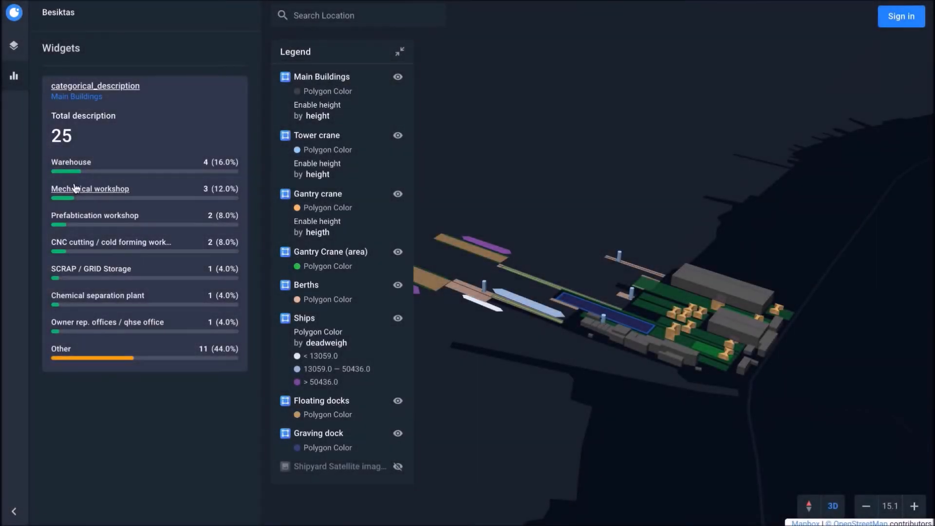
{"action": "mouse_move", "coordinate": [59, 208]}
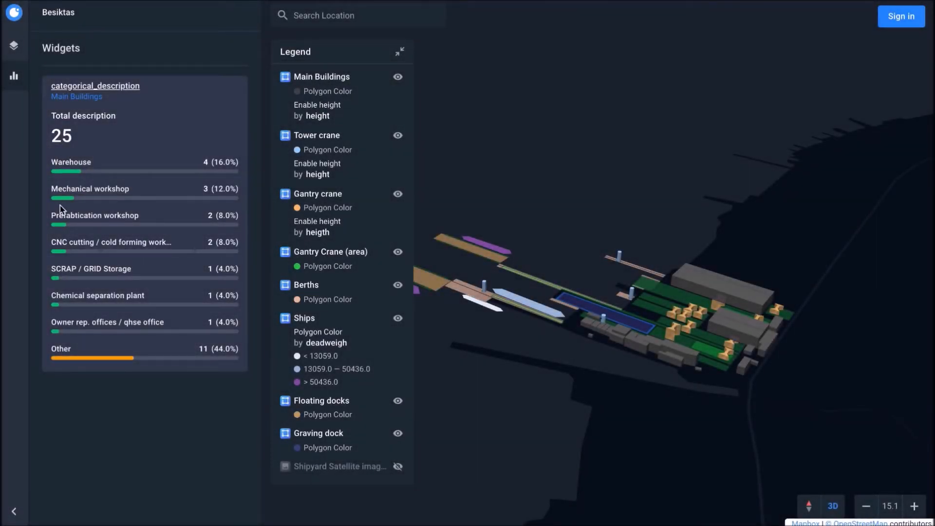
{"action": "mouse_move", "coordinate": [77, 173]}
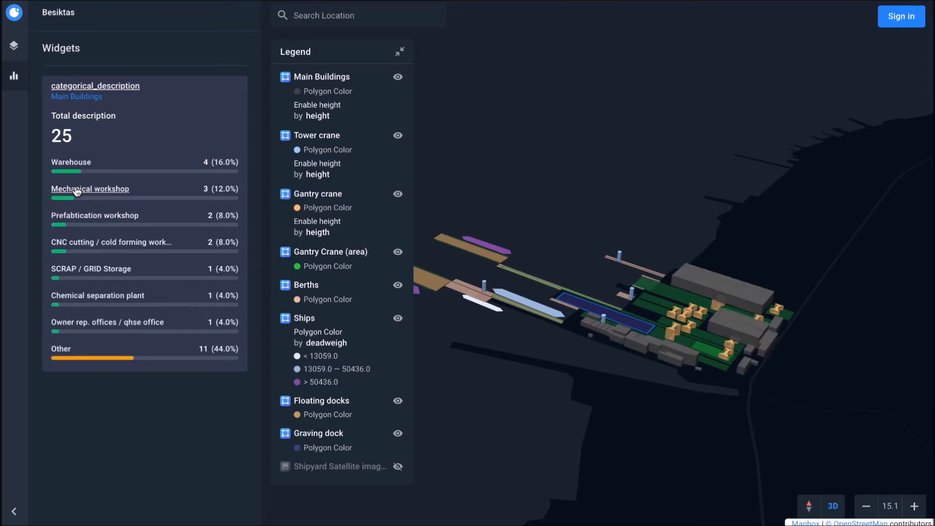
{"action": "left_click", "coordinate": [90, 188]}
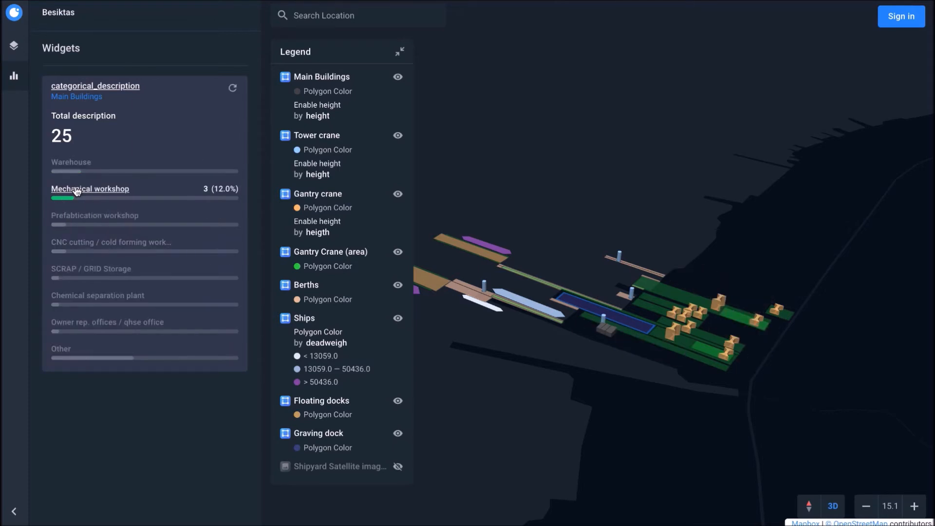
{"action": "left_click", "coordinate": [231, 88]}
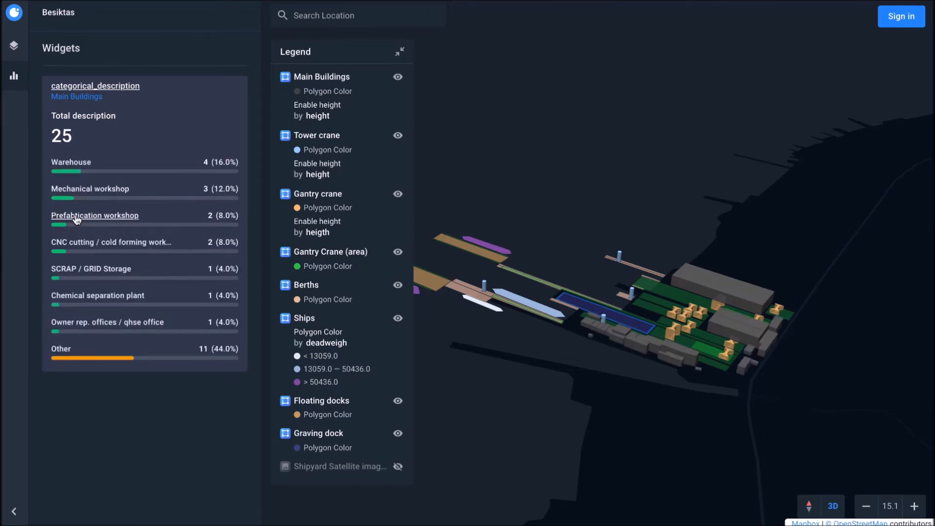
{"action": "mouse_move", "coordinate": [77, 242]}
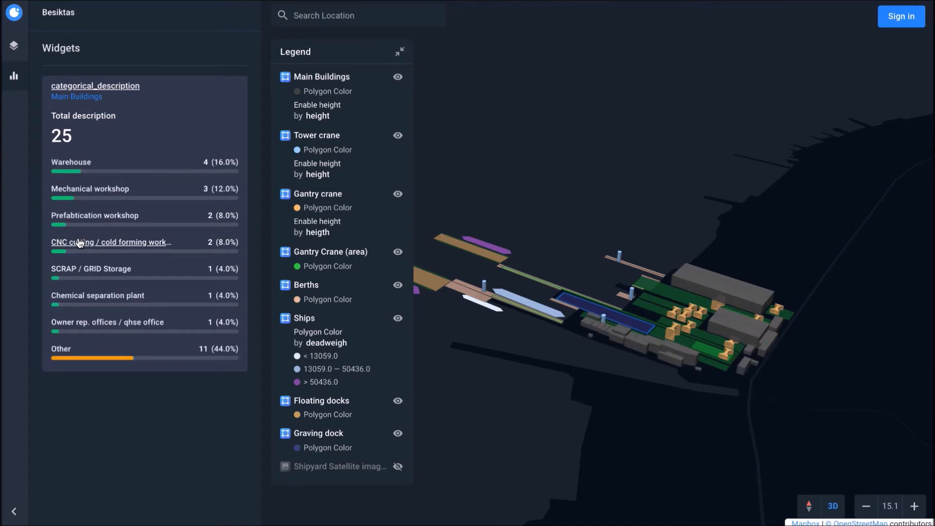
{"action": "mouse_move", "coordinate": [719, 273]}
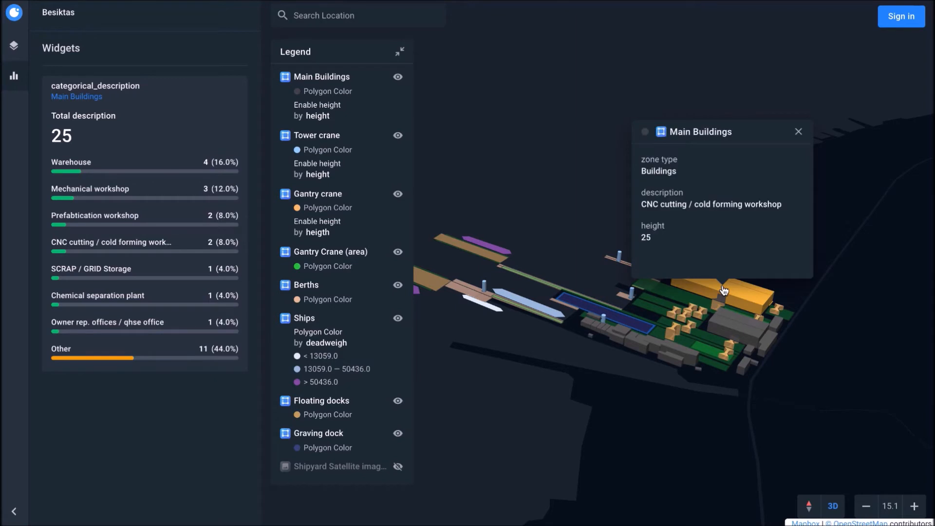
{"action": "mouse_move", "coordinate": [720, 276]}
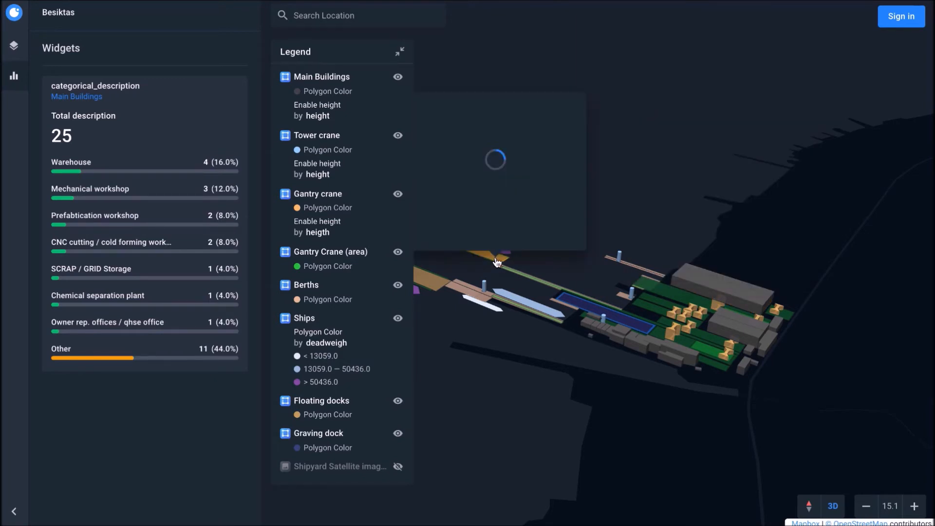
Open info popups for the floating dock, graving dock and a ship by the pier.
{"action": "left_click", "coordinate": [496, 263]}
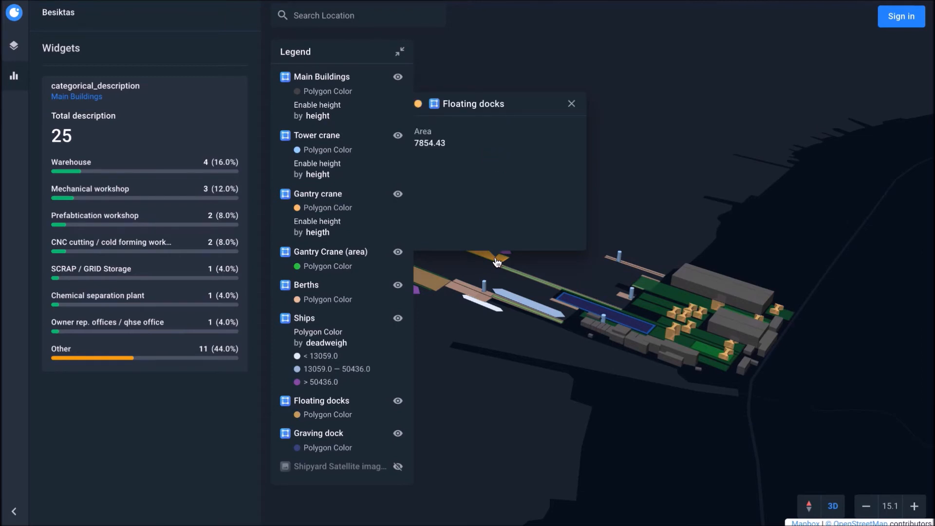
{"action": "left_click", "coordinate": [570, 103]}
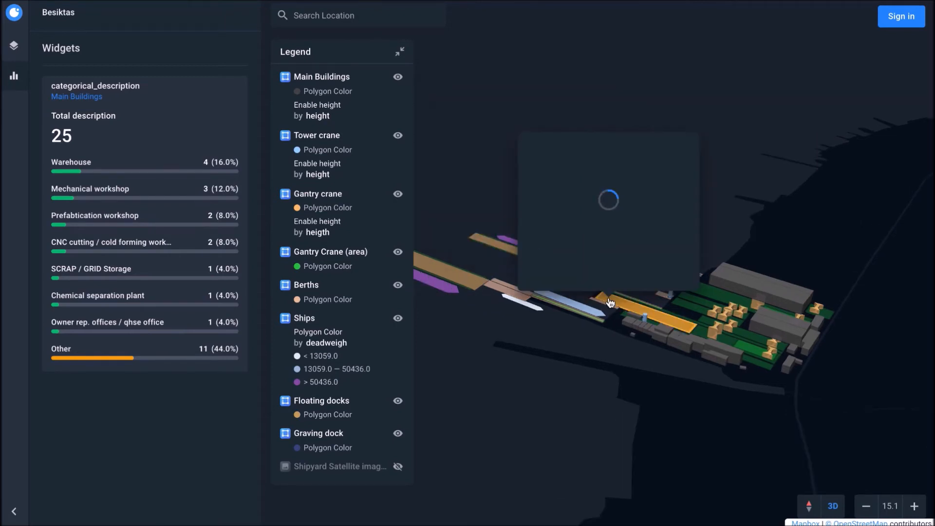
{"action": "left_click", "coordinate": [610, 303]}
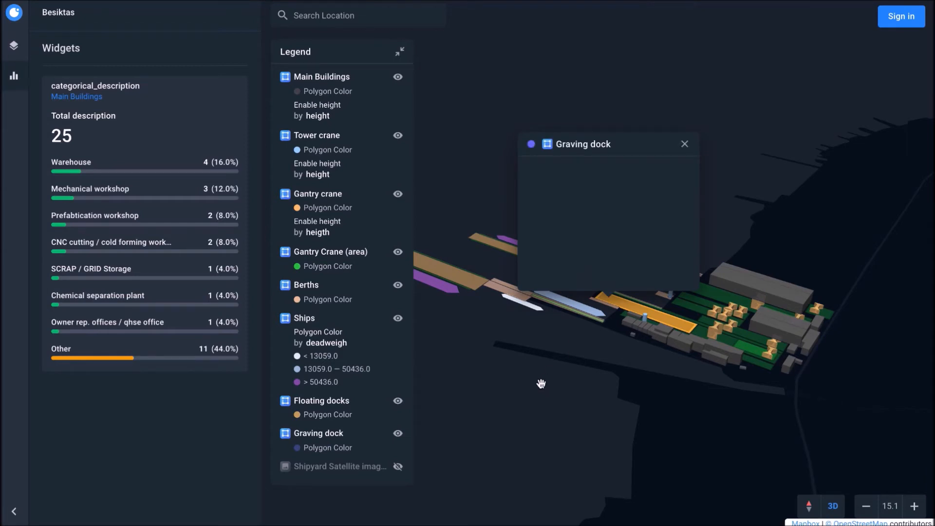
{"action": "left_click", "coordinate": [685, 143]}
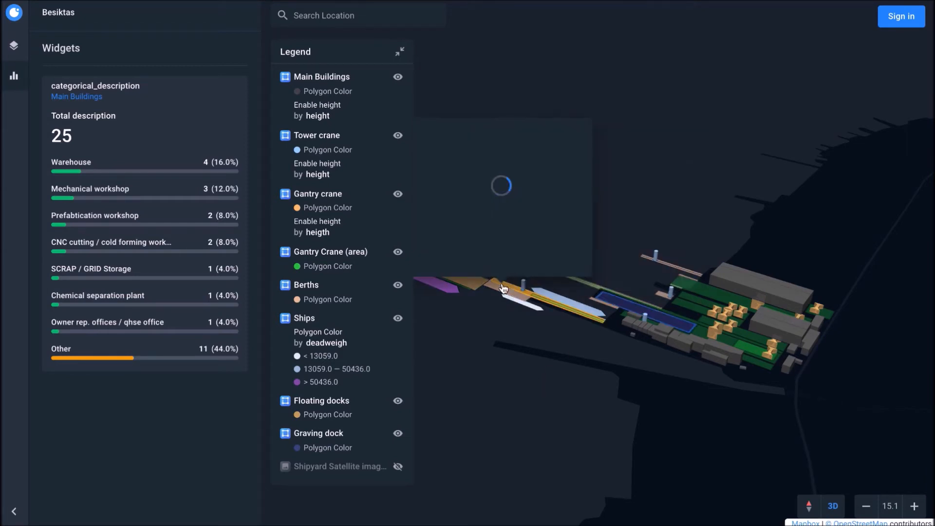
{"action": "left_click", "coordinate": [504, 290]}
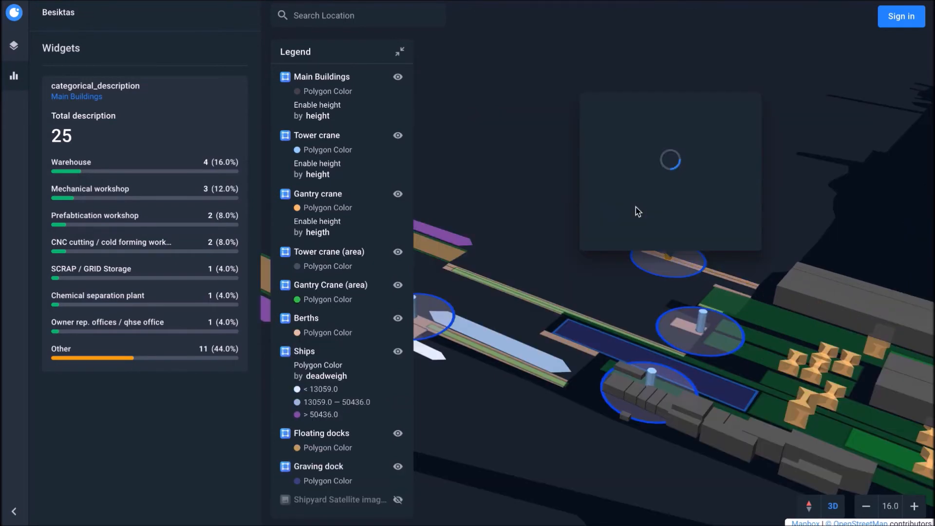
Open a gantry crane's popup showing height 10, then close it.
{"action": "left_click", "coordinate": [669, 159]}
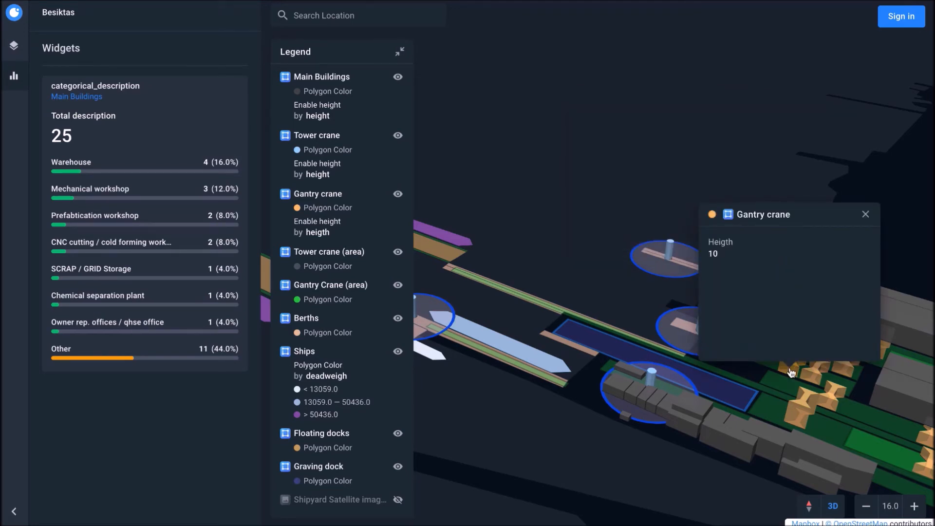
{"action": "mouse_move", "coordinate": [742, 318]}
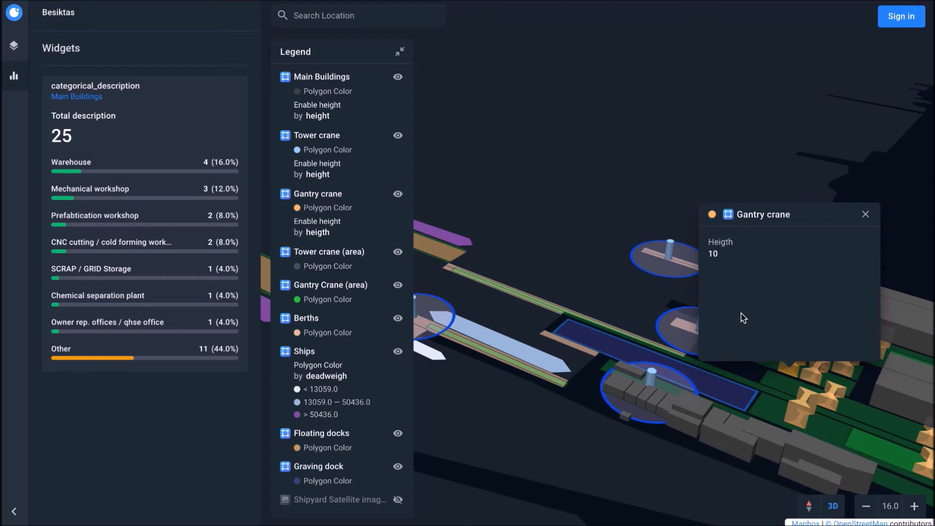
{"action": "mouse_move", "coordinate": [846, 228]}
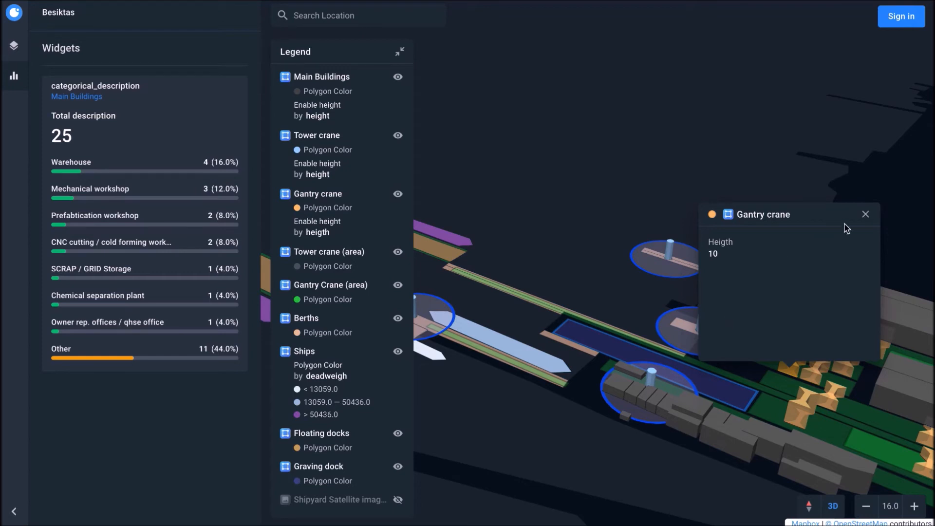
{"action": "left_click", "coordinate": [865, 214]}
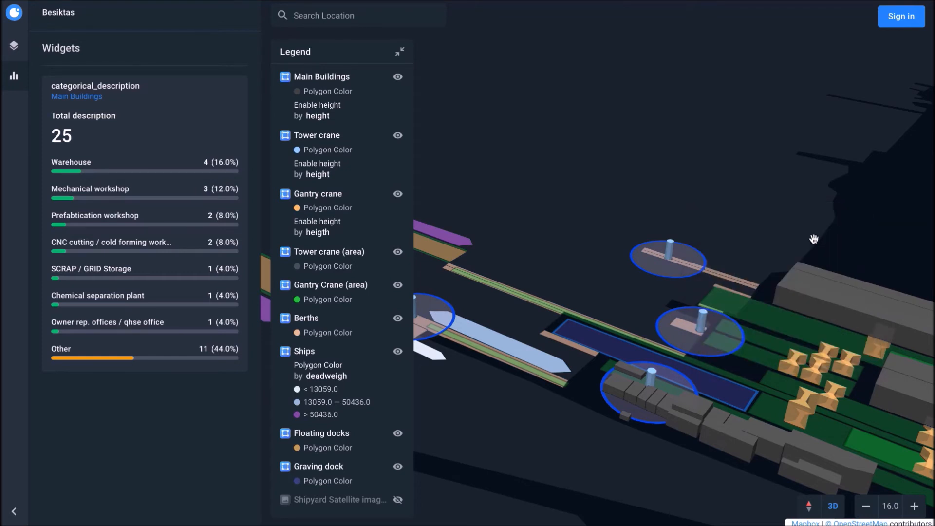
{"action": "mouse_move", "coordinate": [788, 255]}
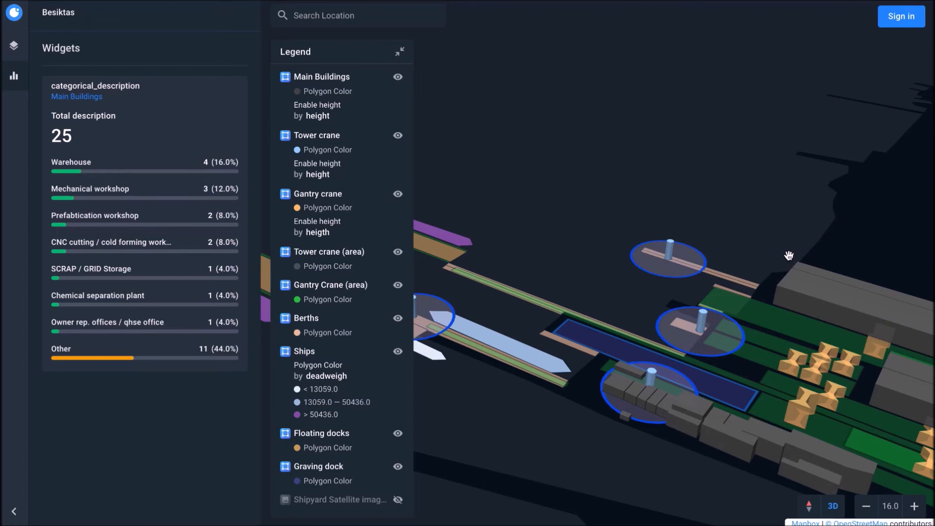
{"action": "mouse_move", "coordinate": [718, 339]}
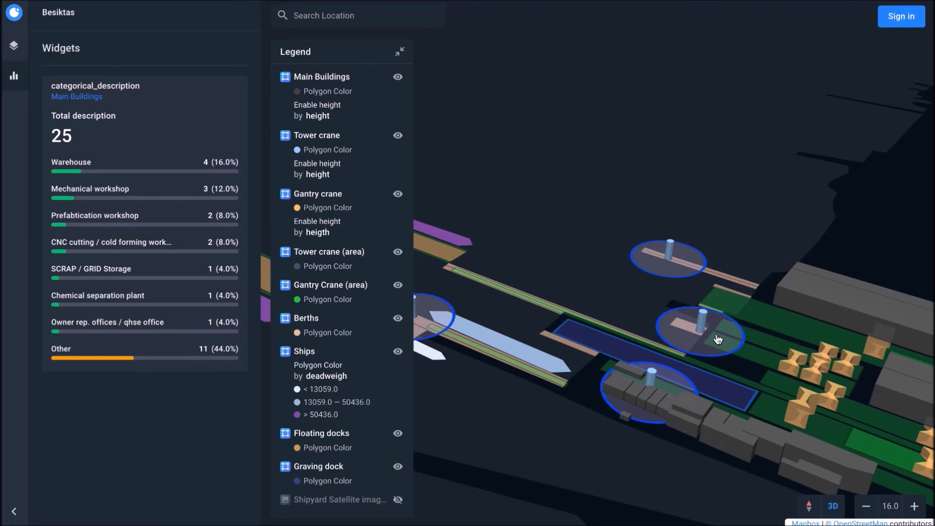
{"action": "mouse_move", "coordinate": [529, 419]}
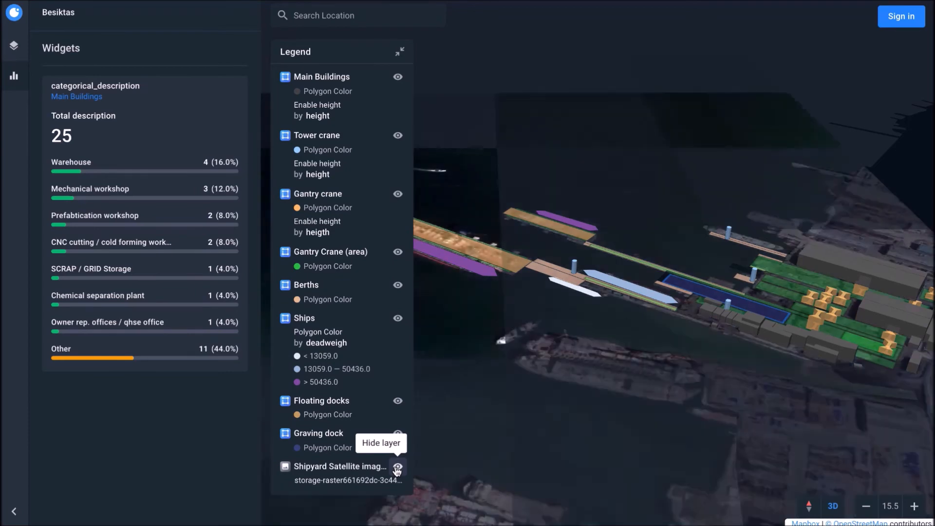
Turn on visibility of the Shipyard Satellite image layer in the Legend.
{"action": "left_click", "coordinate": [399, 51]}
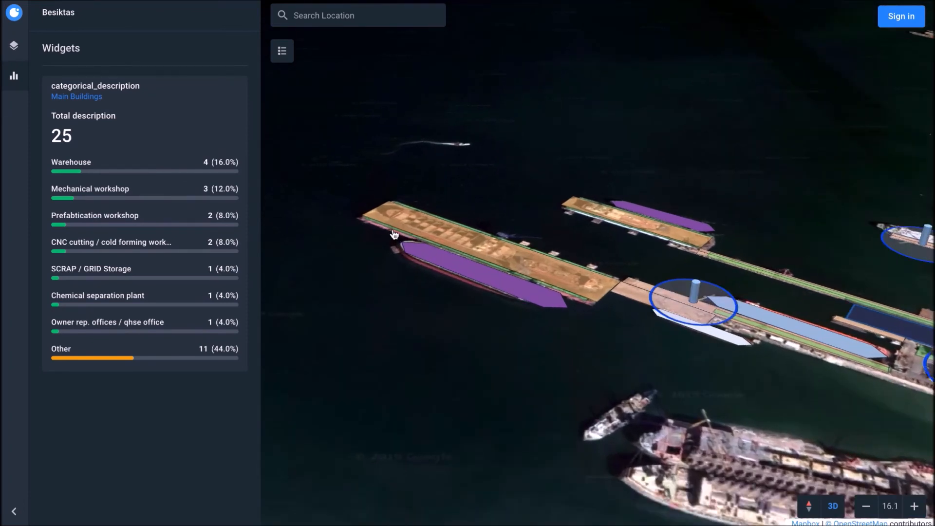
{"action": "mouse_move", "coordinate": [450, 266]}
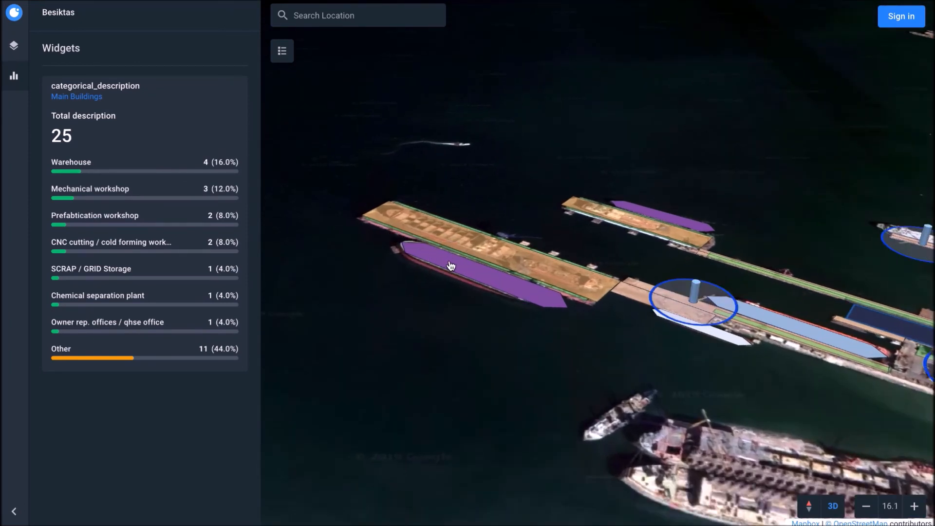
Open the purple ship's Ships popup, showing it moored with deadweight 158033.
{"action": "left_click", "coordinate": [450, 265]}
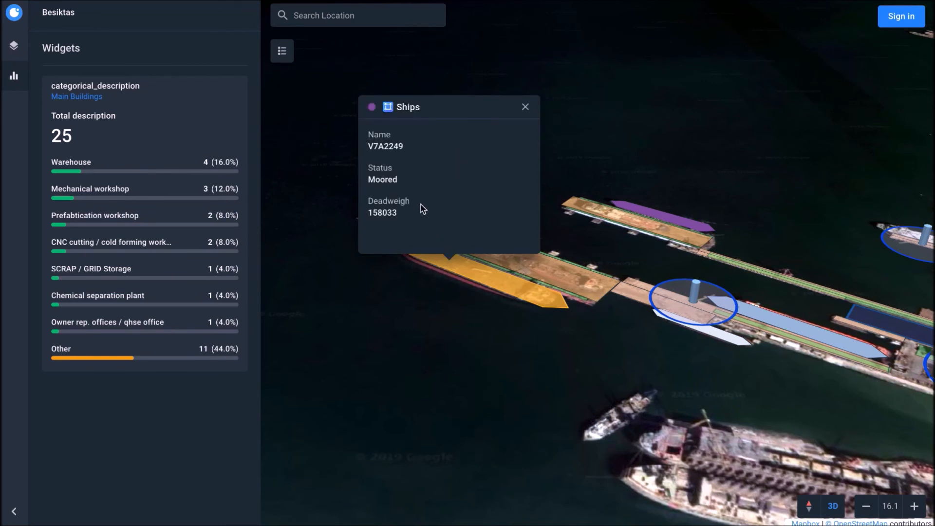
{"action": "mouse_move", "coordinate": [387, 205]}
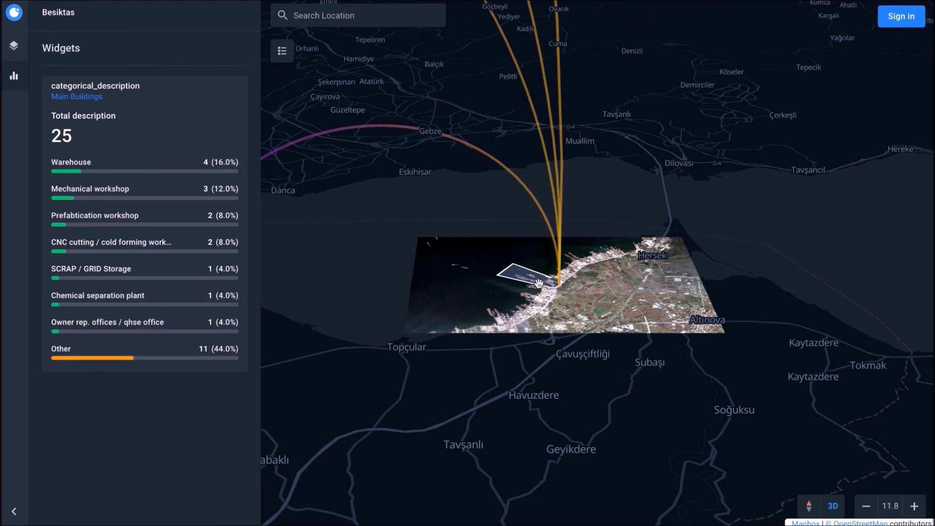
{"action": "mouse_move", "coordinate": [800, 125]}
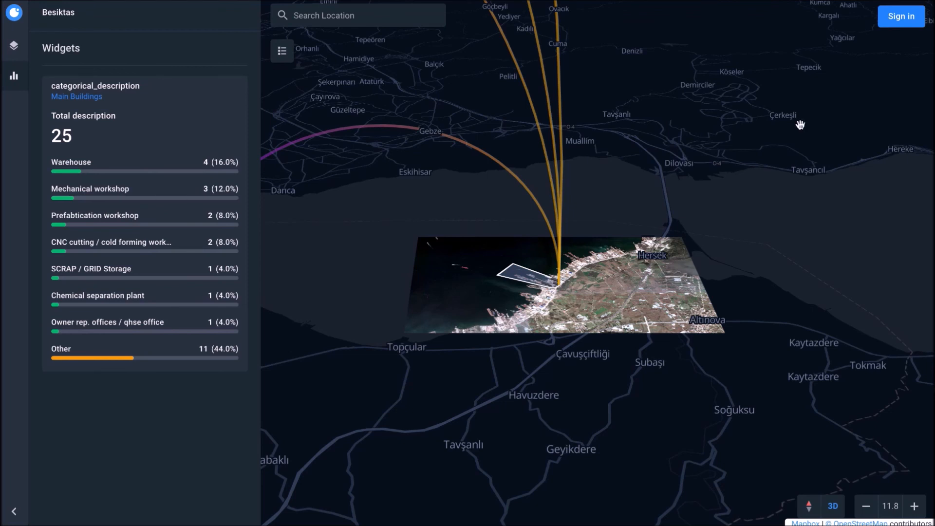
Go to the sign-in page via the Sign in button at the top right.
{"action": "left_click", "coordinate": [901, 16]}
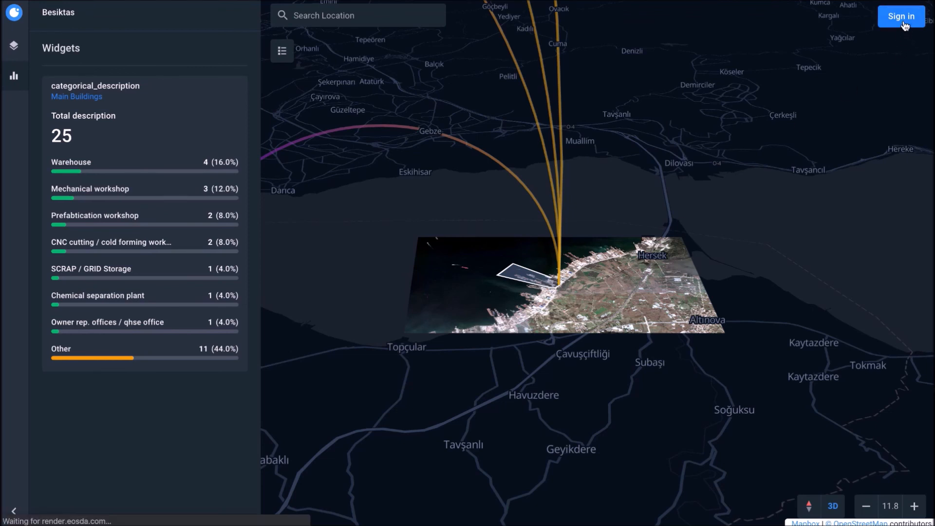
{"action": "left_click", "coordinate": [900, 16]}
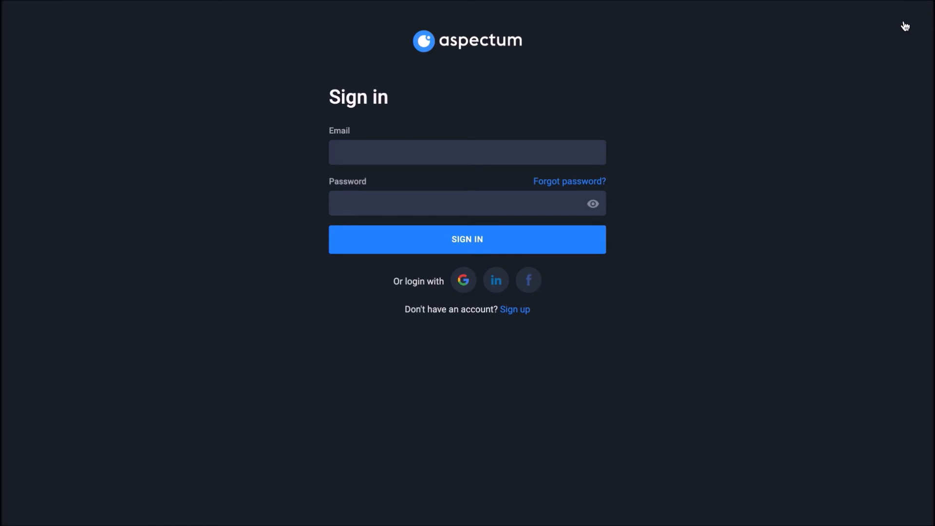